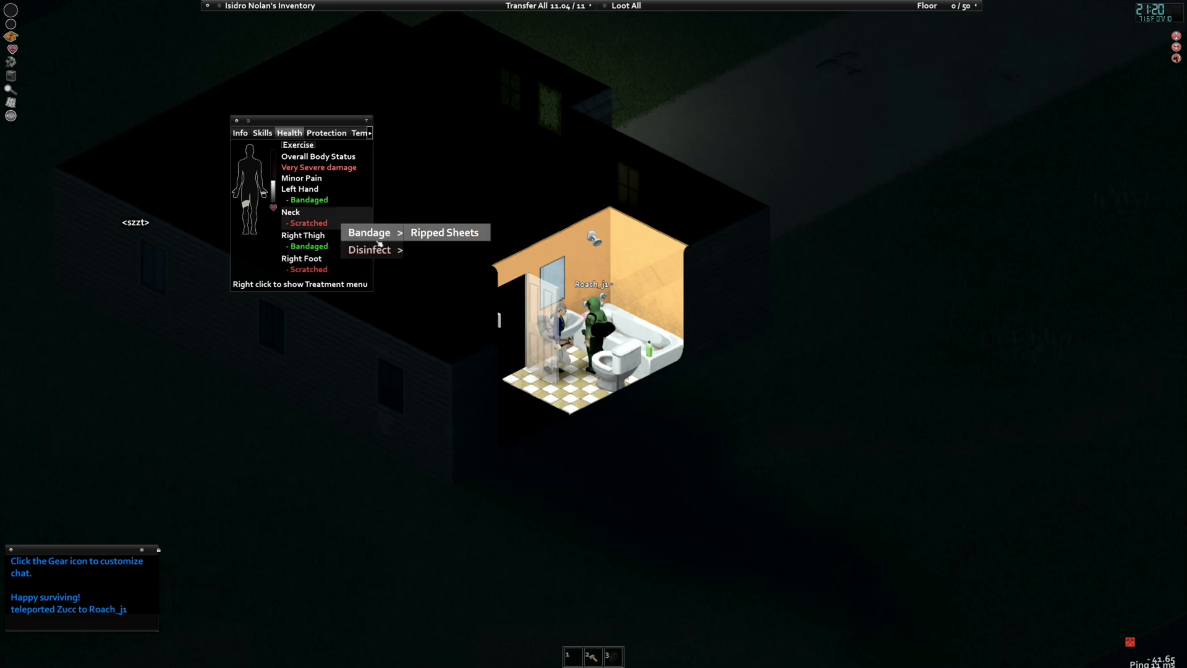
# Bandage the scratched neck with ripped sheets and check treatment options for the right foot
pyautogui.click(443, 231)
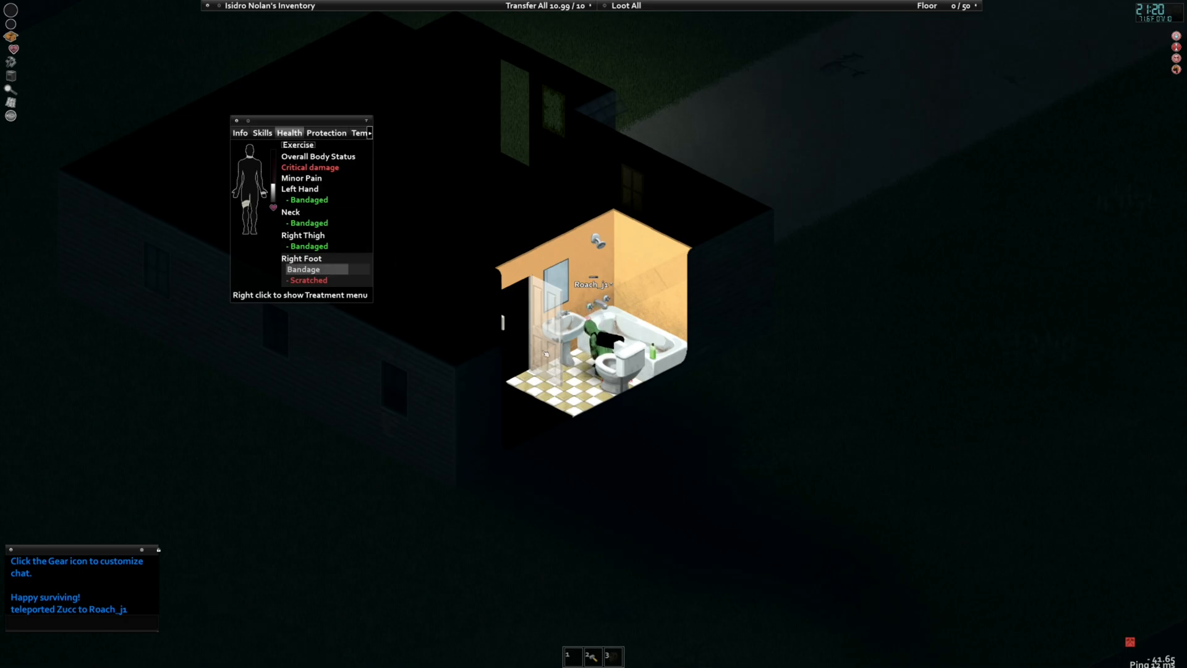
pyautogui.rightClick(599, 336)
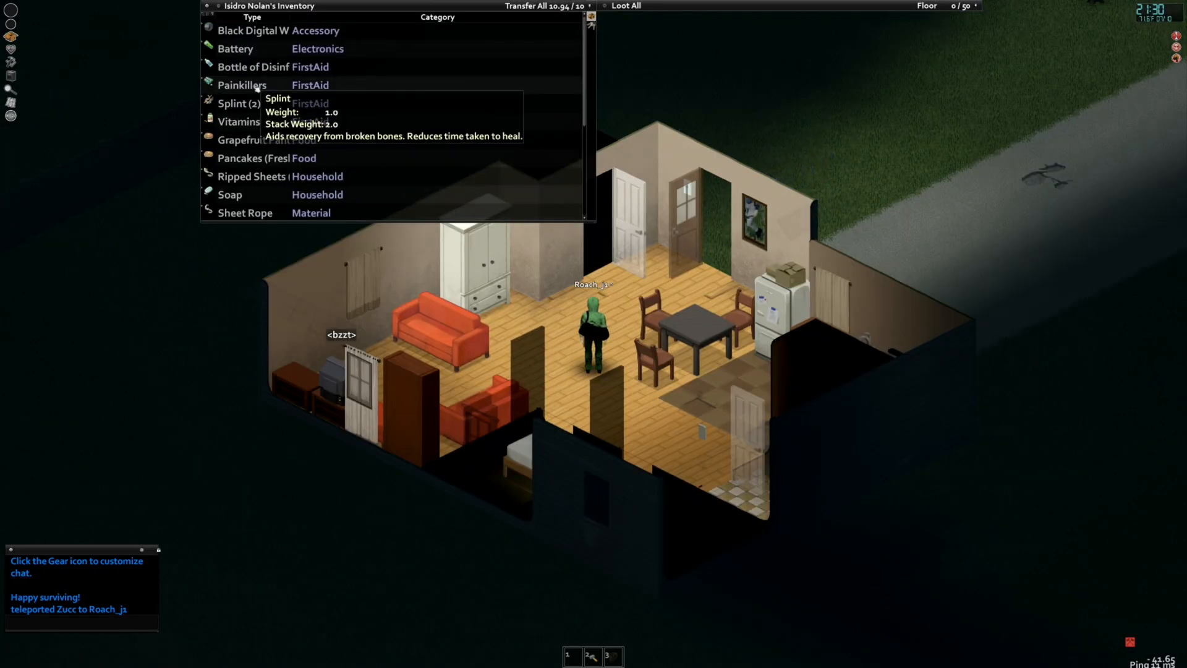
# Scroll the inventory list to the ripped sheets, splint and painkillers
pyautogui.scroll(-3)
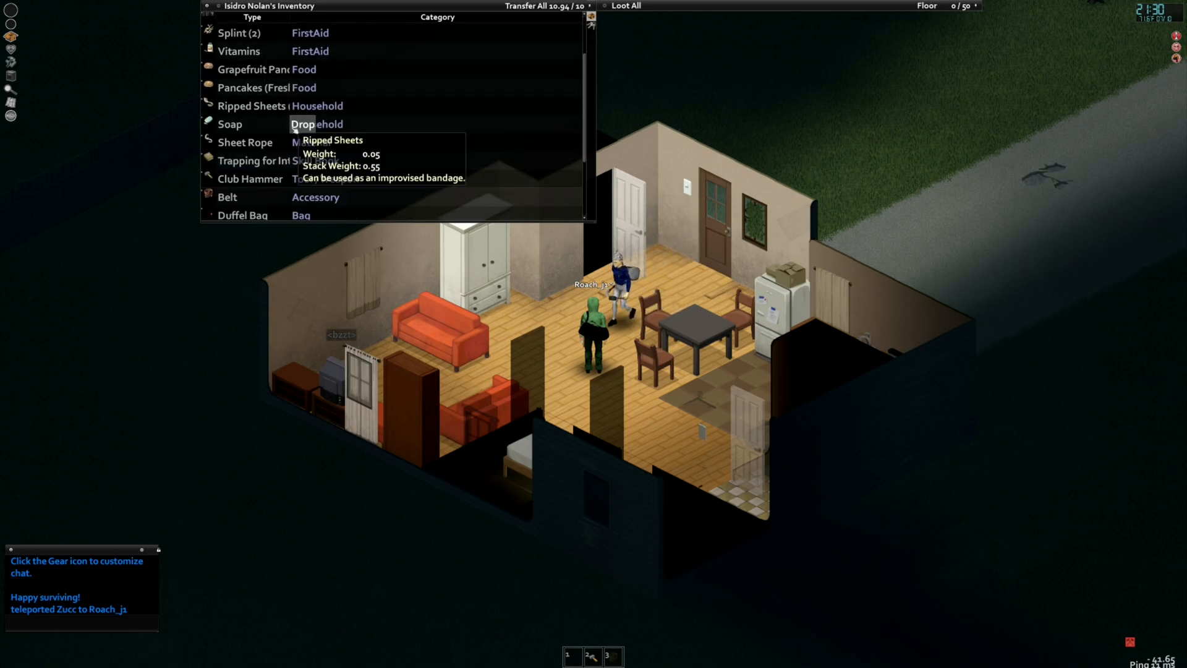
pyautogui.moveTo(265, 160)
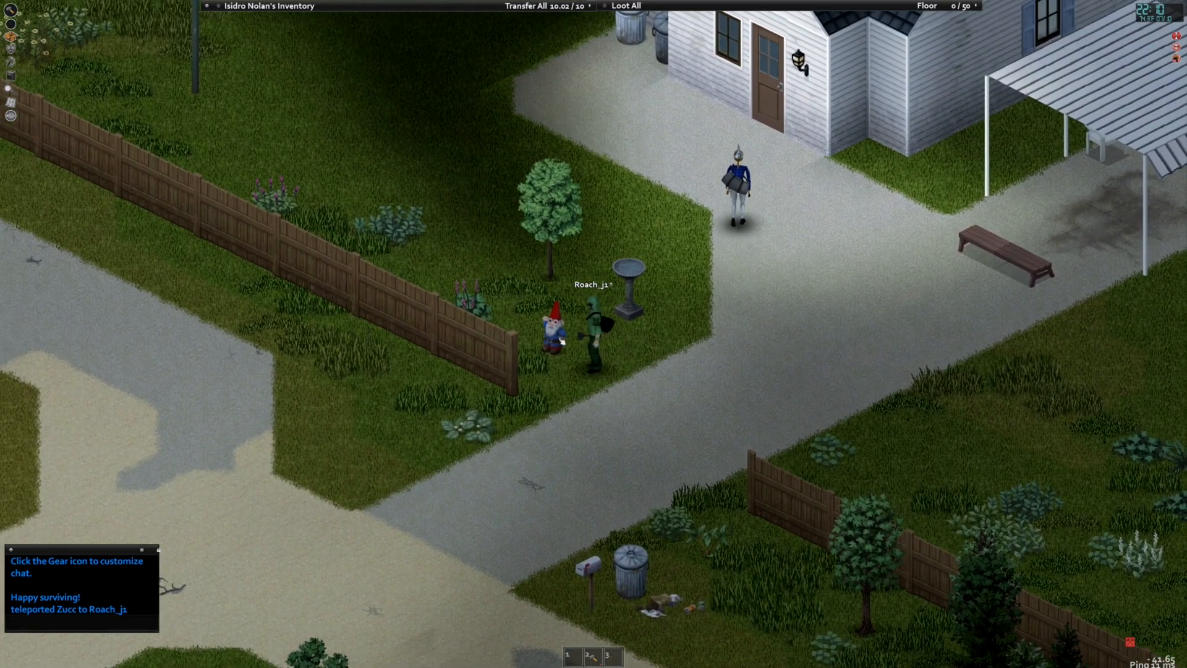
# Walk through the yard toward the house with the bloodied corpse by the door
pyautogui.rightClick(564, 346)
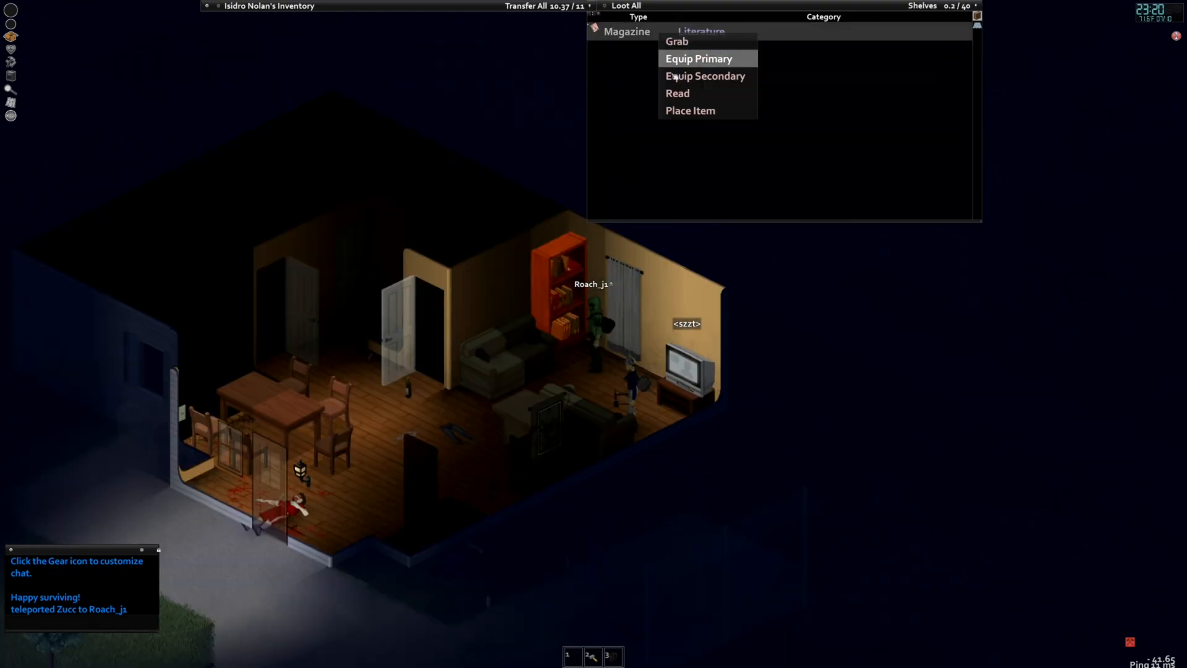
# Pick up the magazine from the shelves, remove the window's curtains and open the window
pyautogui.click(698, 58)
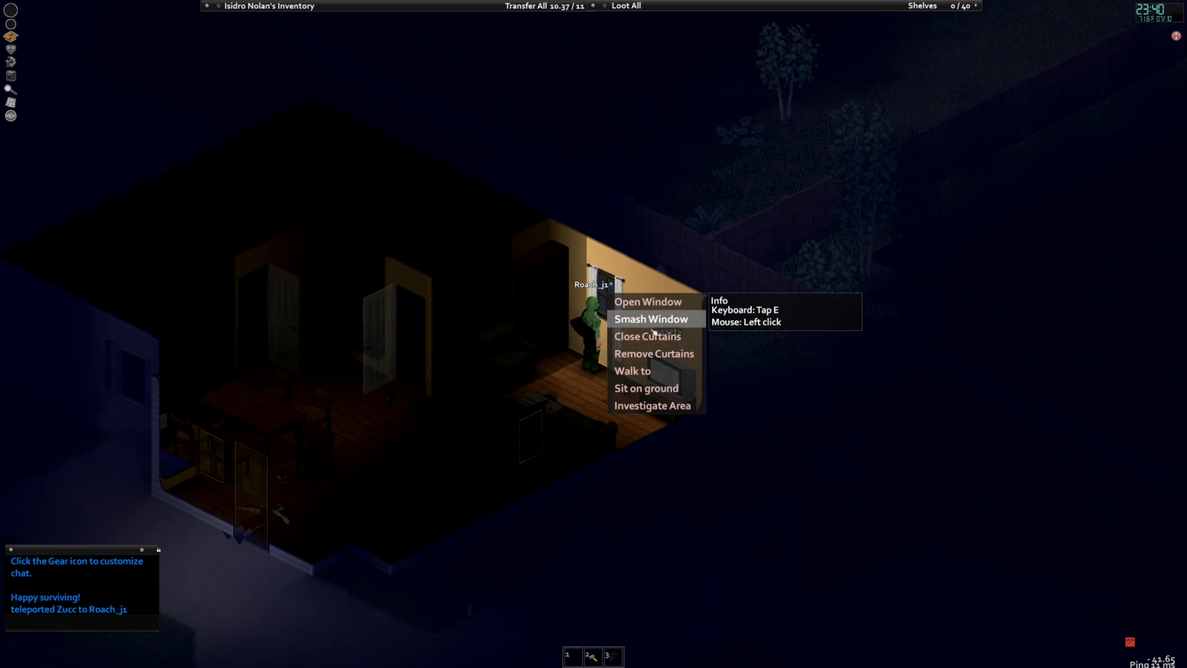
pyautogui.click(646, 302)
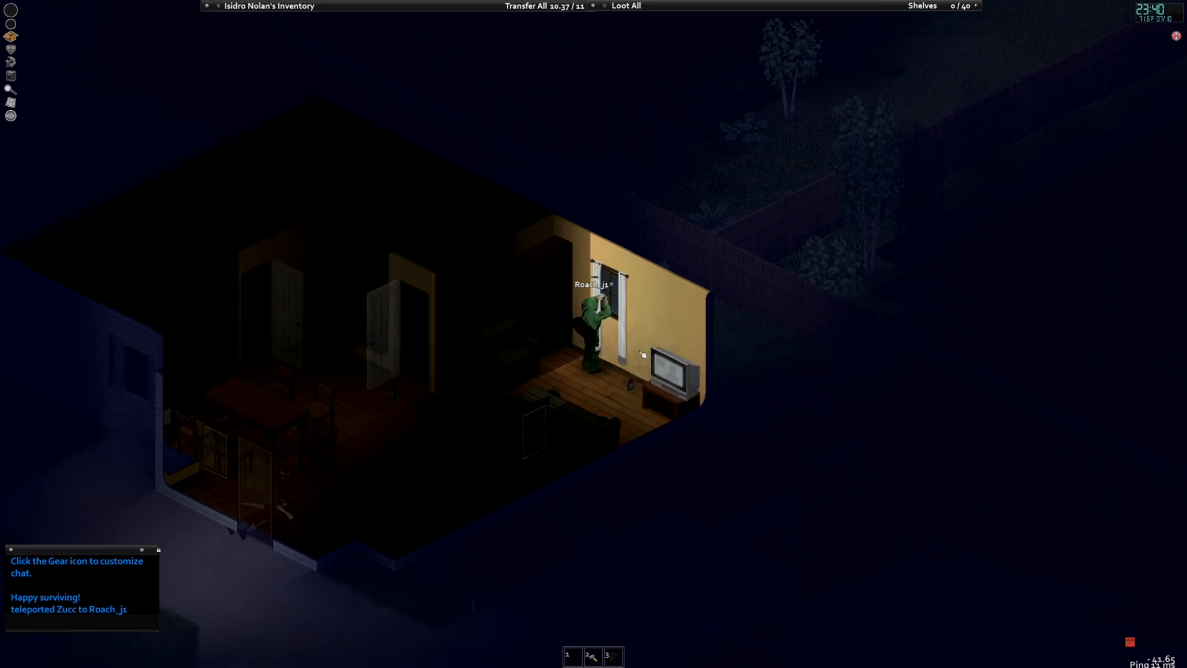
pyautogui.rightClick(603, 286)
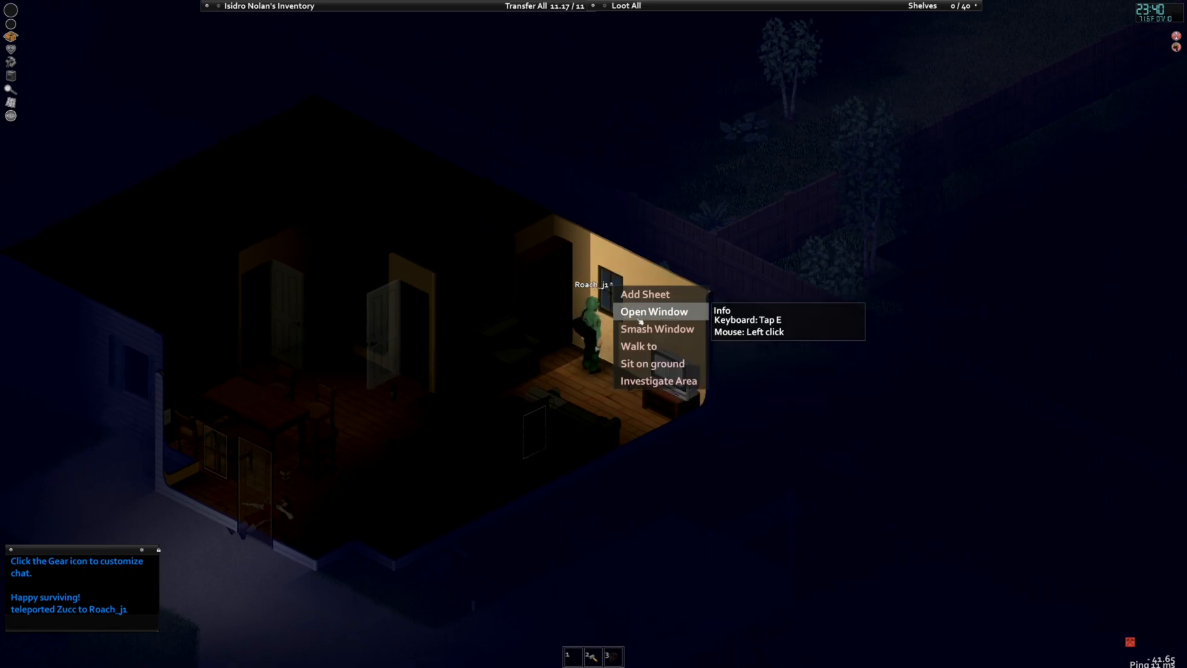
pyautogui.click(653, 311)
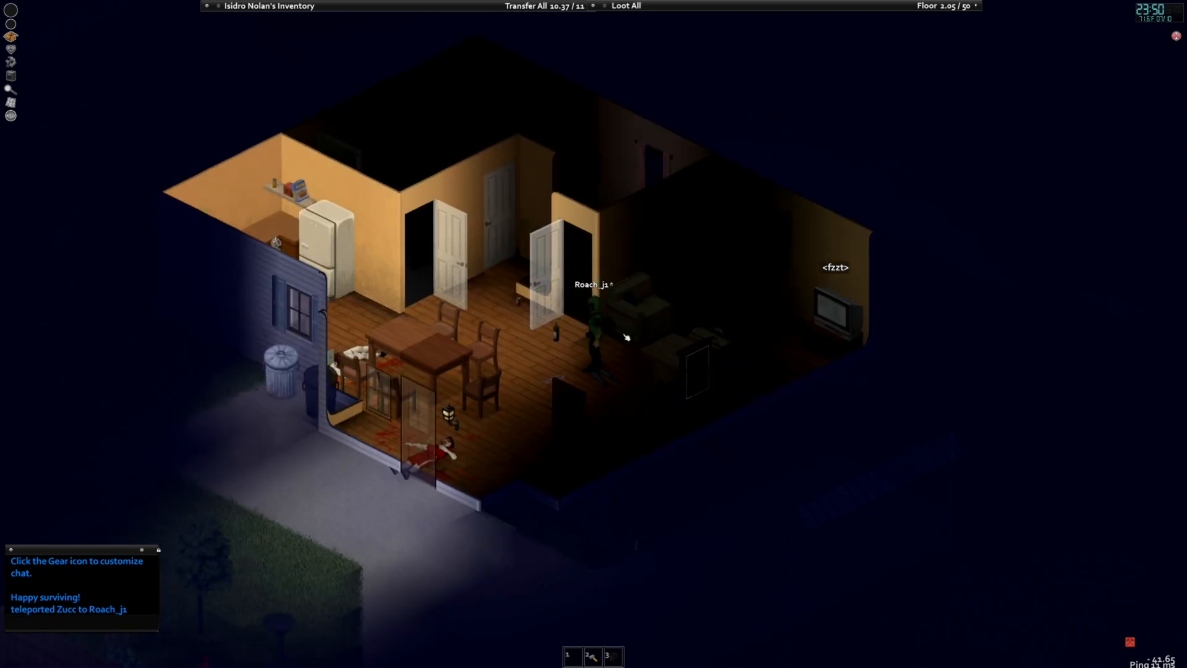
pyautogui.rightClick(626, 337)
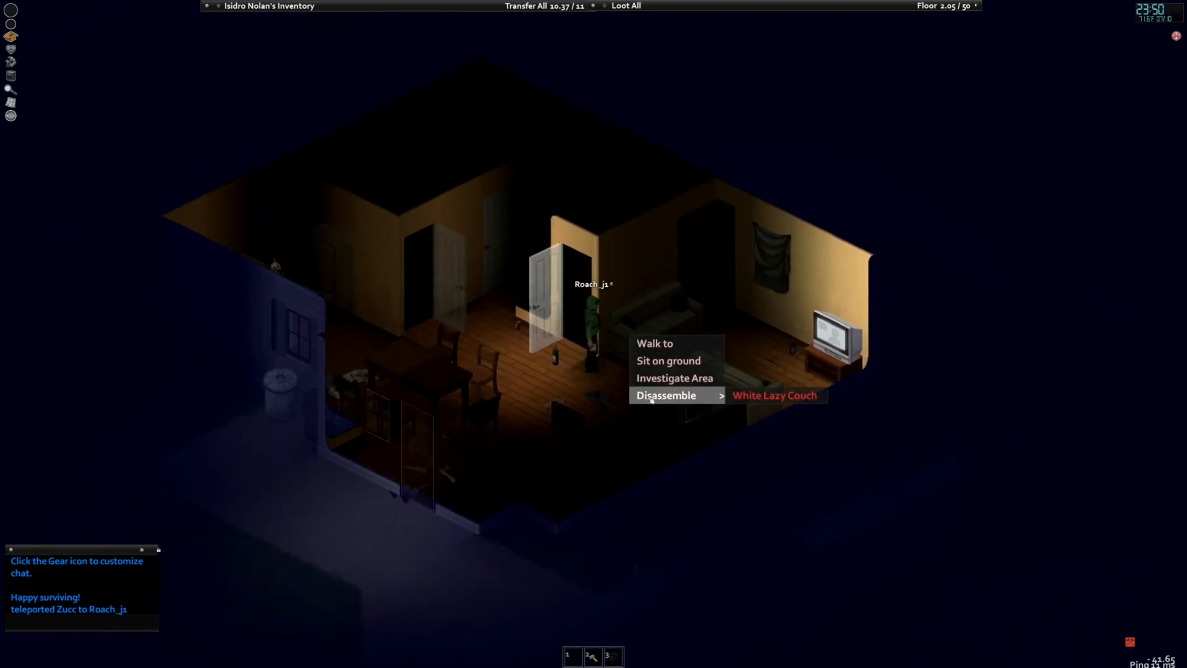
pyautogui.moveTo(774, 396)
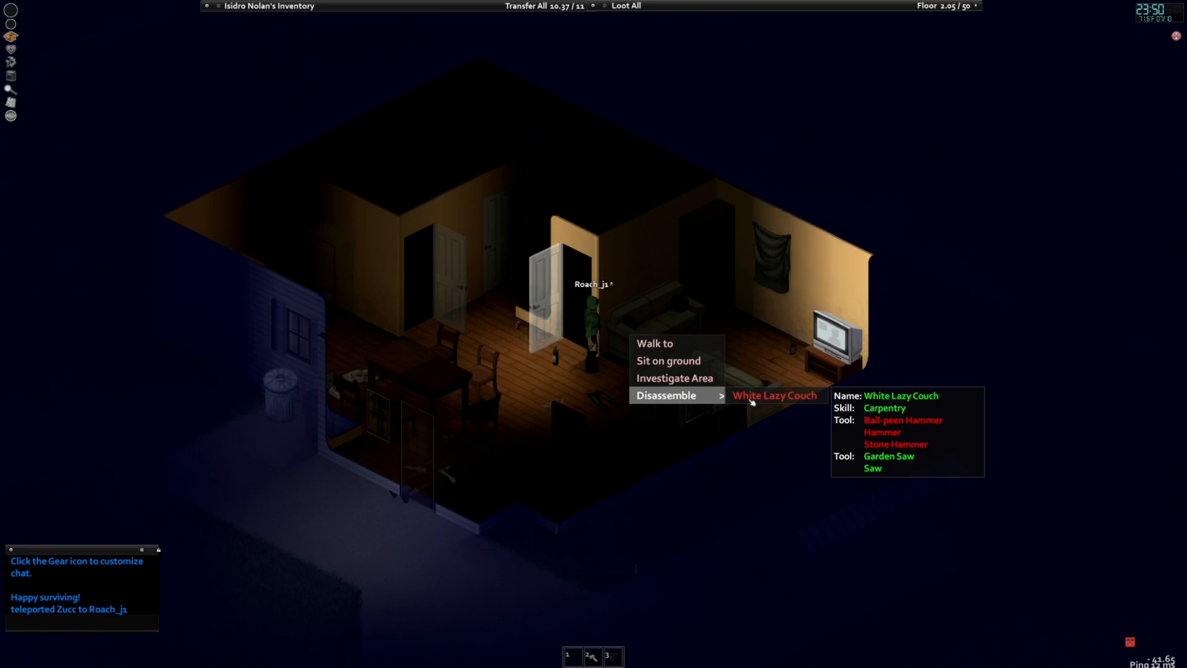
pyautogui.moveTo(750, 400)
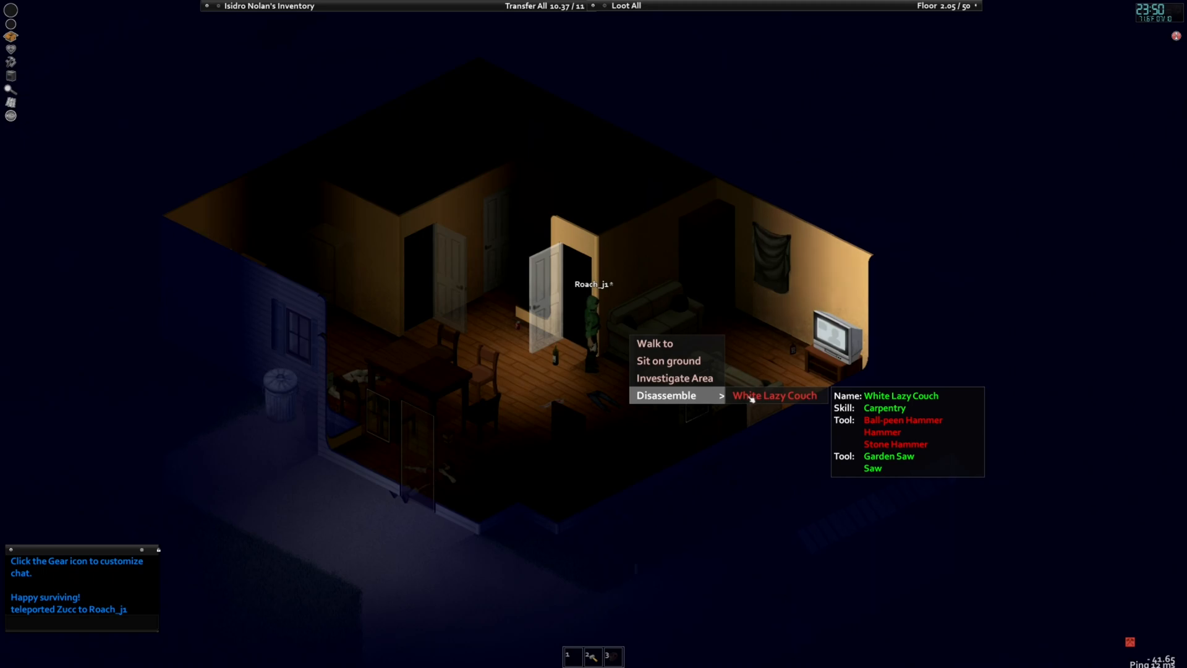
pyautogui.click(773, 396)
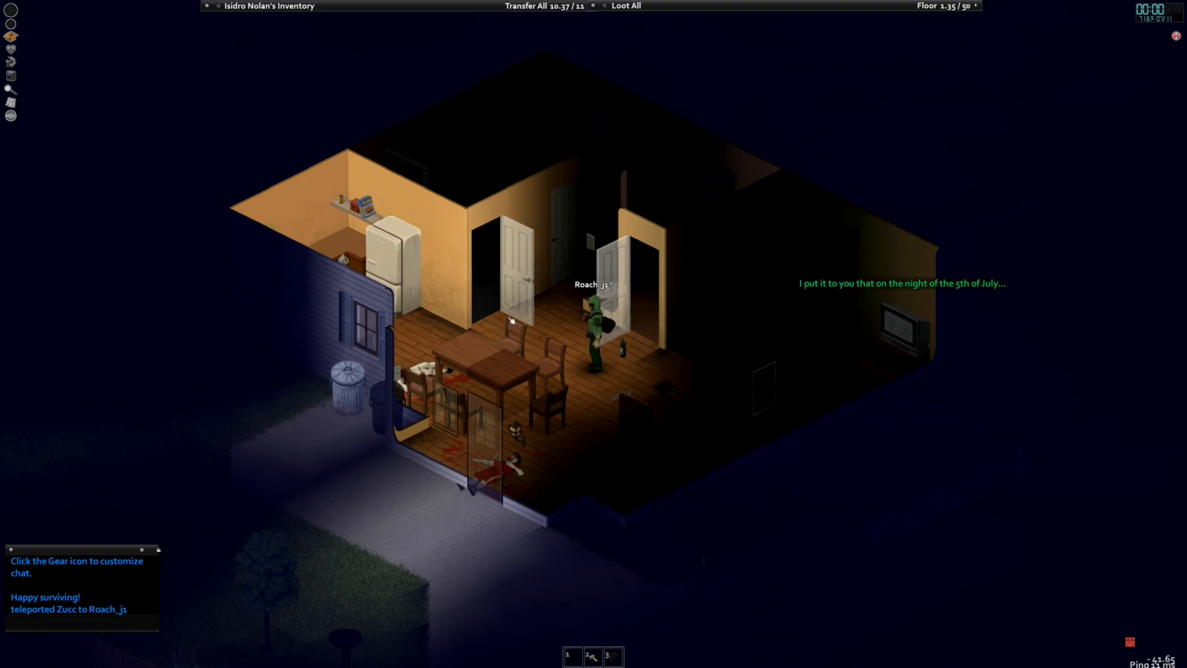
pyautogui.moveTo(531, 327)
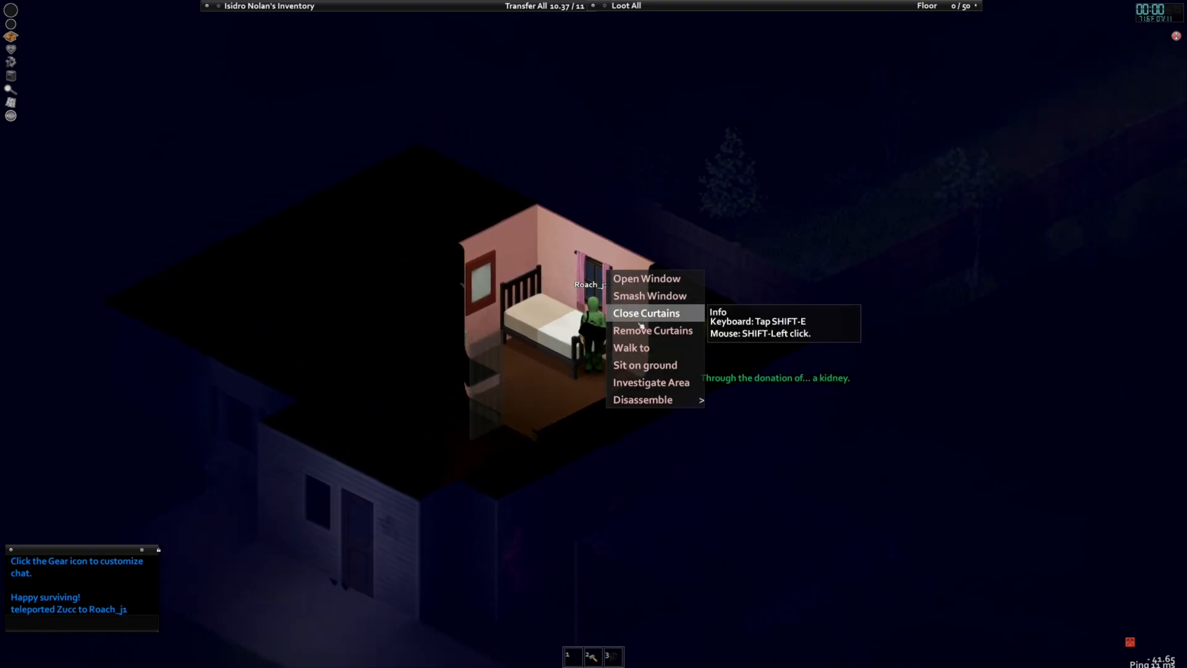
# Close the bedroom curtains, hang a sheet over the other window and investigate the area
pyautogui.click(645, 312)
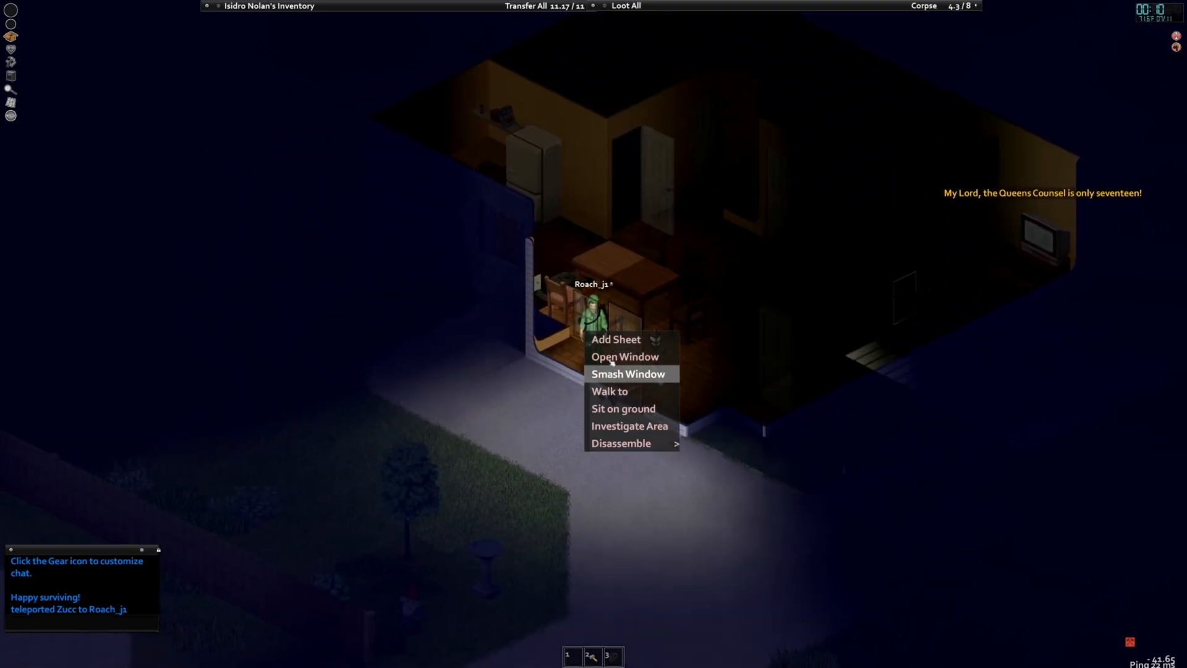
pyautogui.click(628, 373)
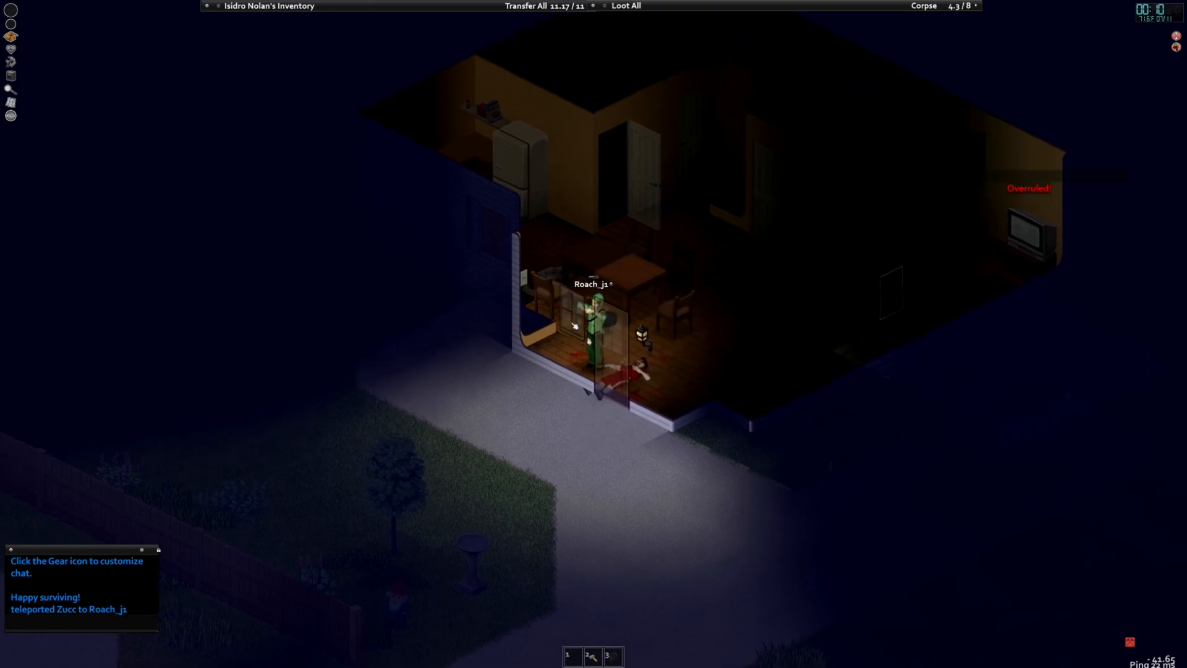
pyautogui.rightClick(574, 325)
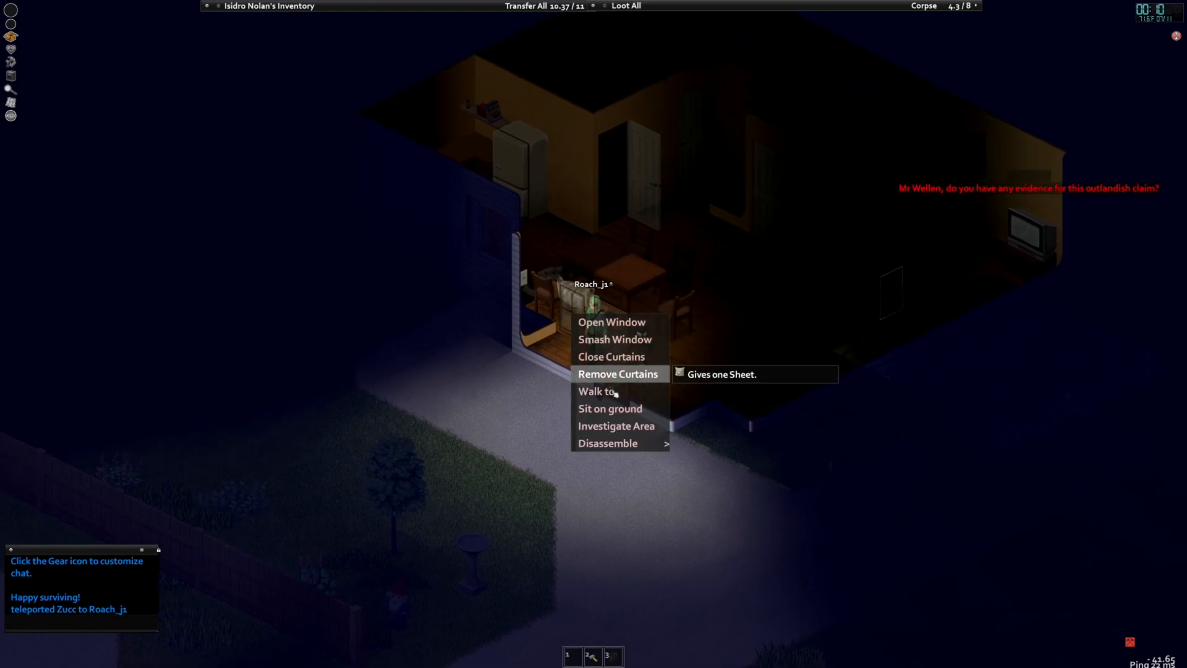
pyautogui.moveTo(616, 425)
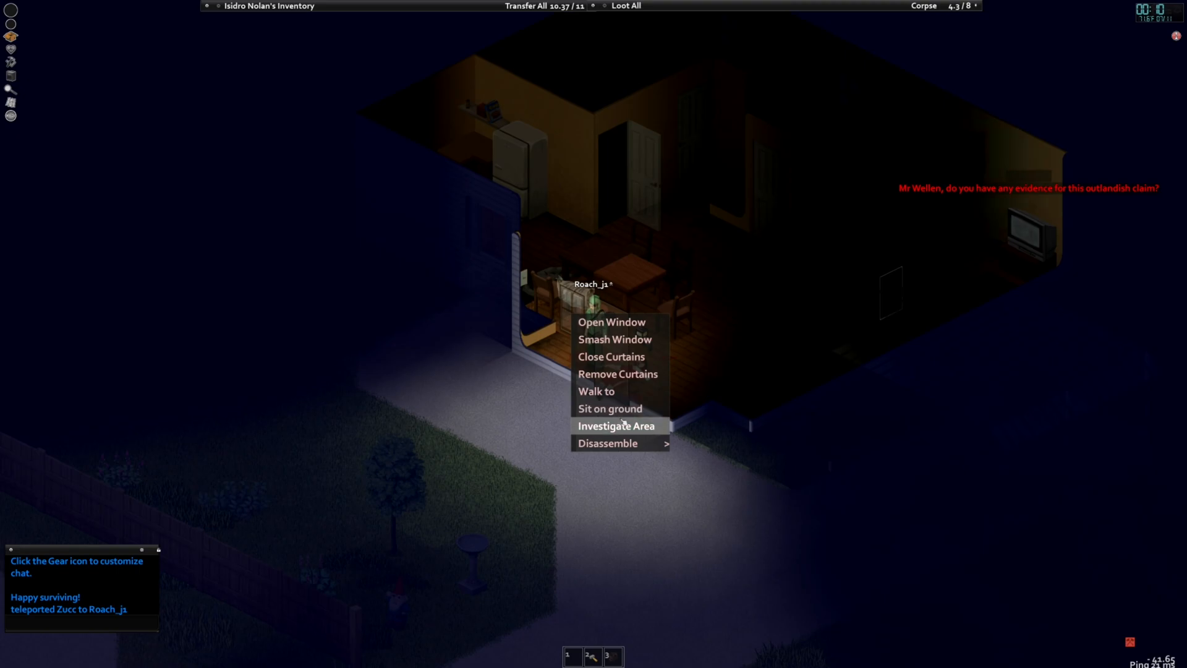
pyautogui.click(615, 426)
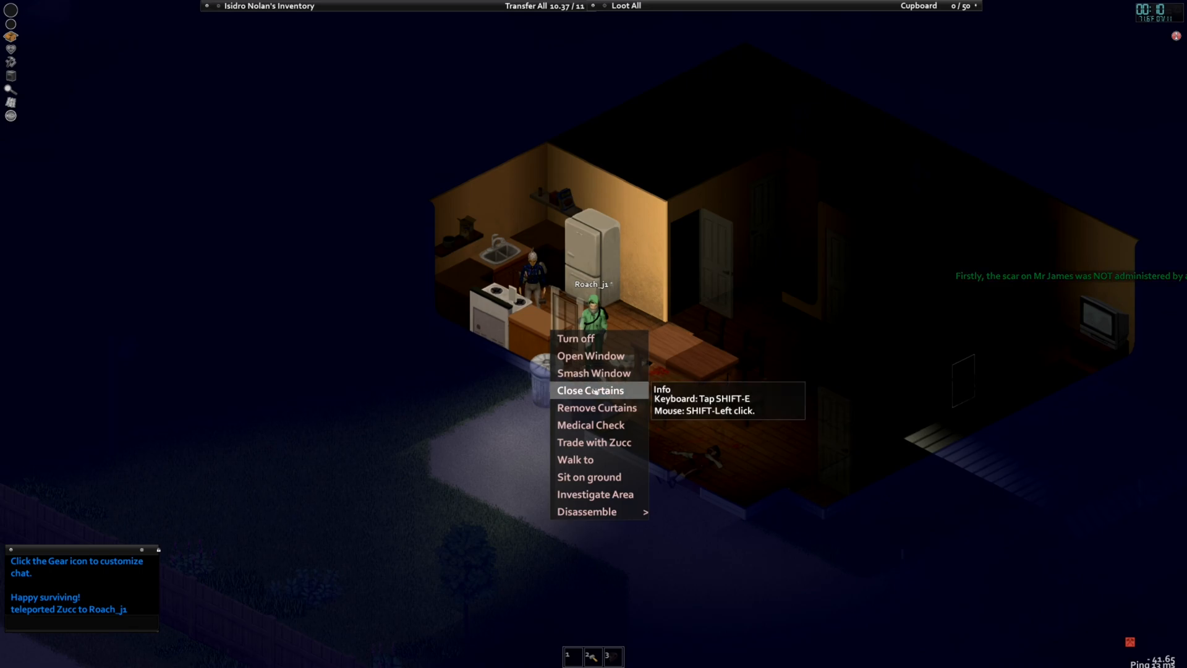
# Close the kitchen window curtains and walk over to the corpse on the floor
pyautogui.click(589, 389)
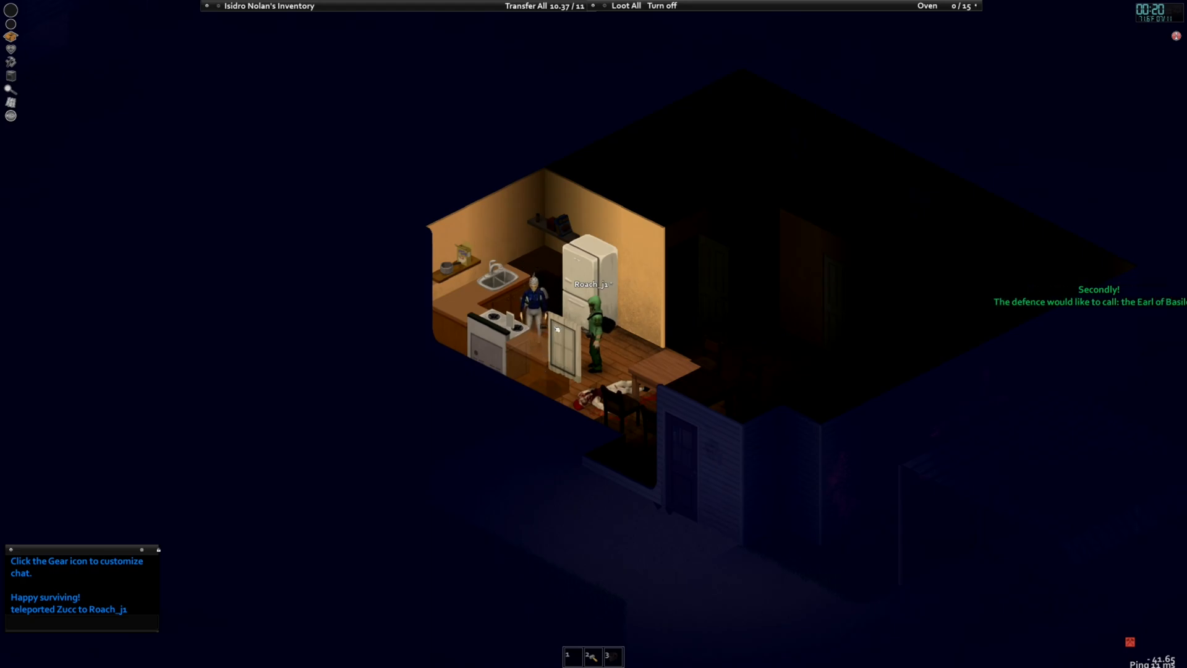
pyautogui.rightClick(598, 349)
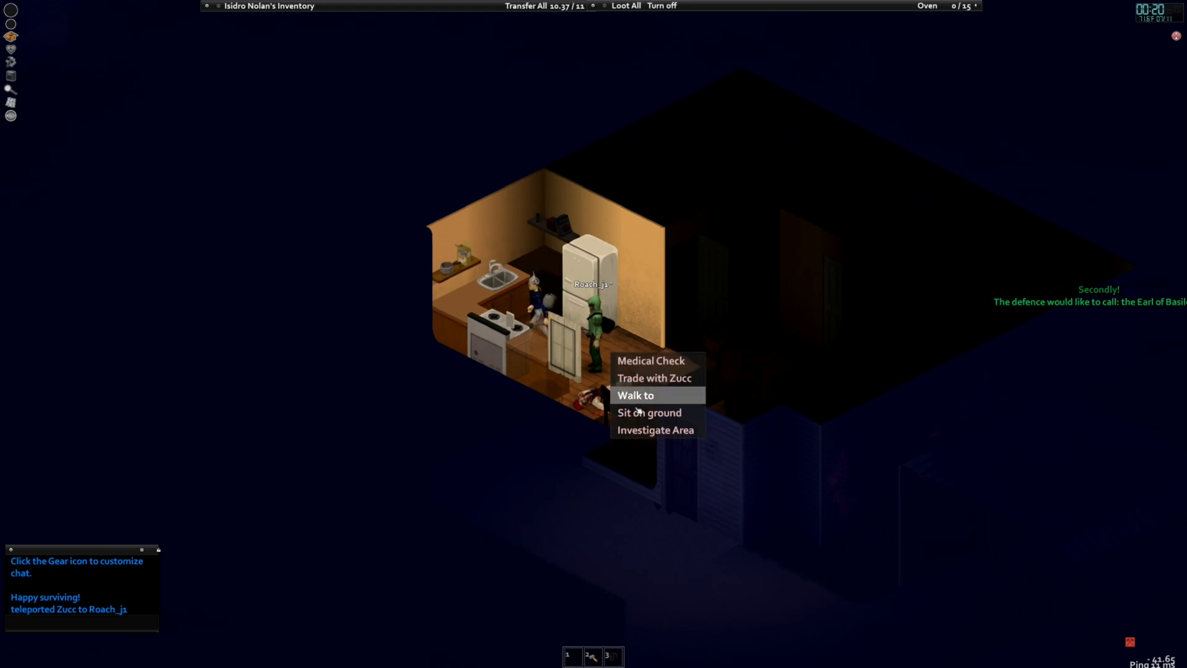
pyautogui.click(636, 395)
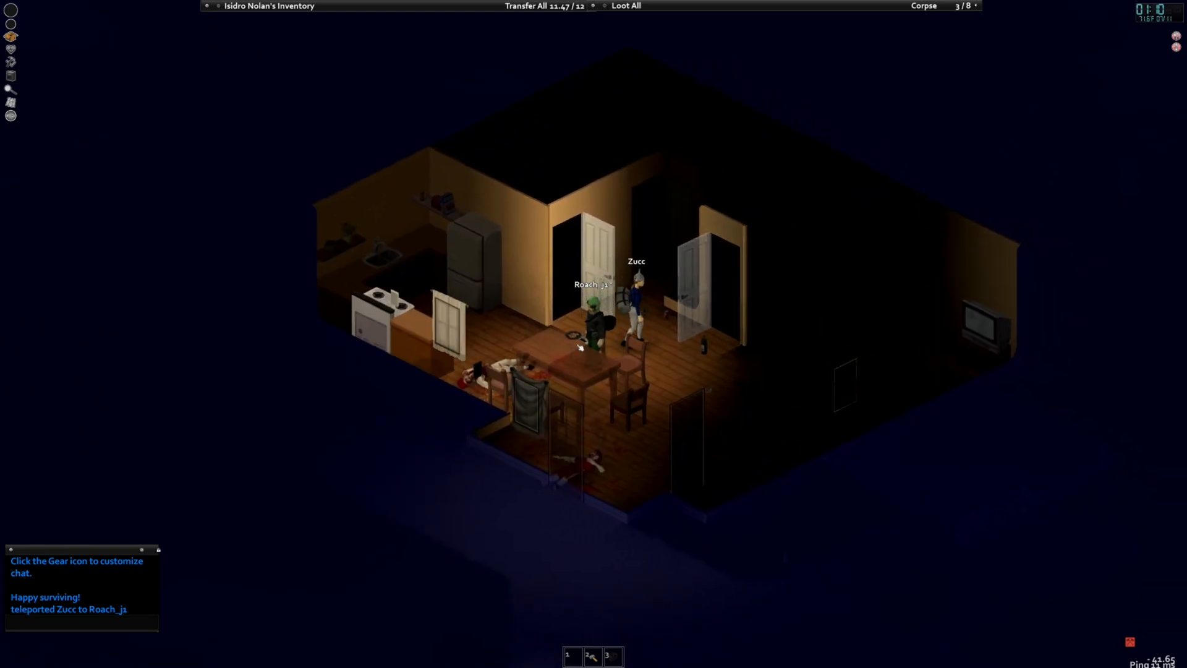
# Bring up the grab options near the table holding the Sausage and Vegetables Roast
pyautogui.rightClick(581, 347)
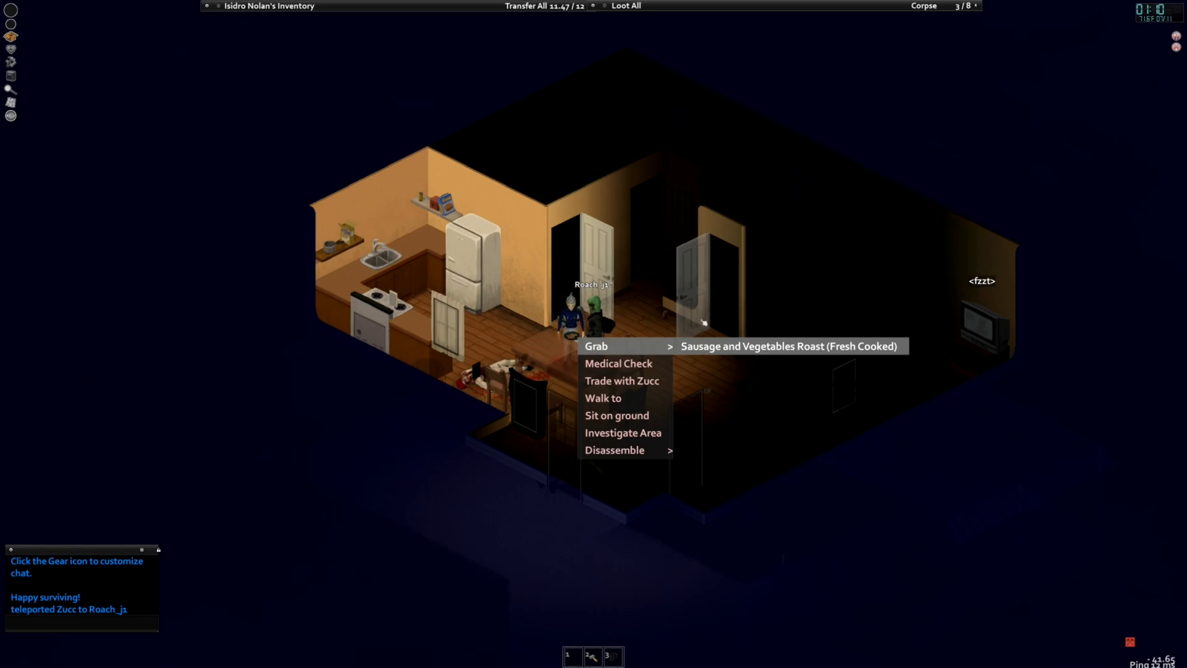
pyautogui.moveTo(655, 303)
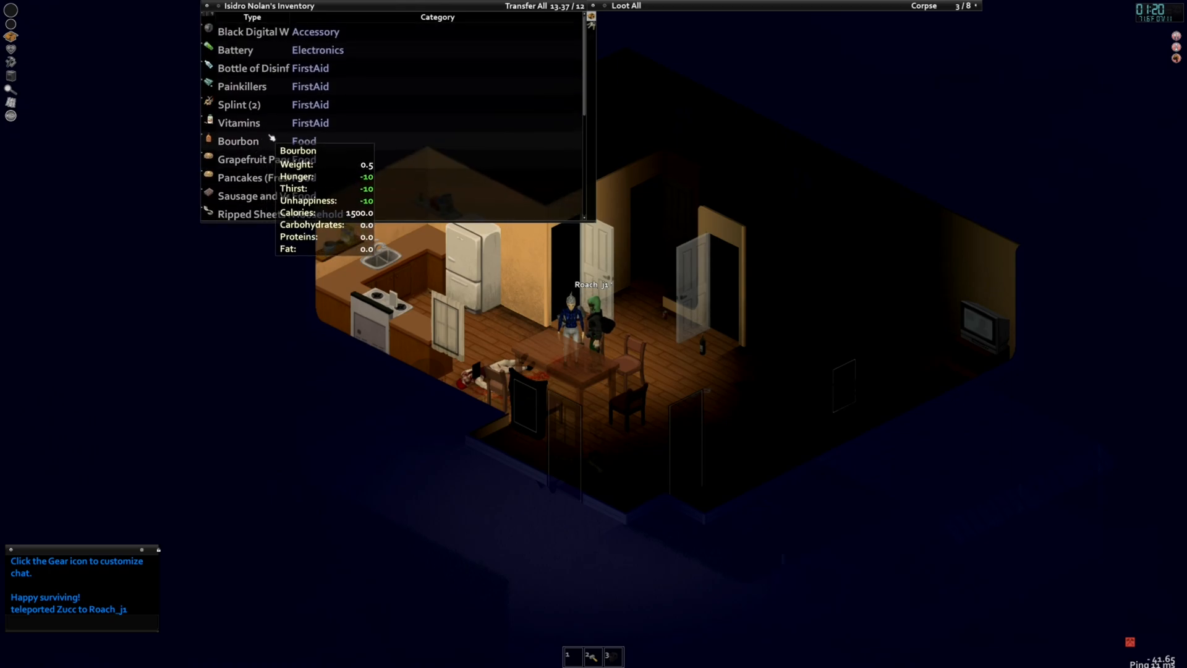
# Bring up the options for the sausage roast in the inventory
pyautogui.rightClick(243, 159)
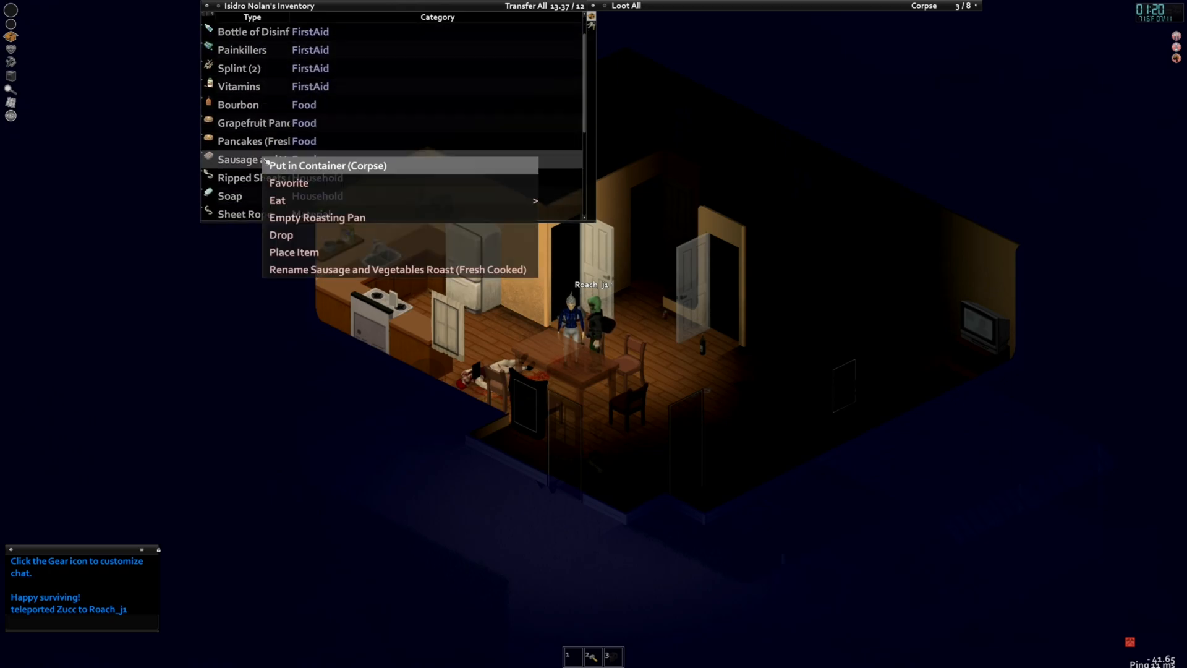
pyautogui.moveTo(313, 186)
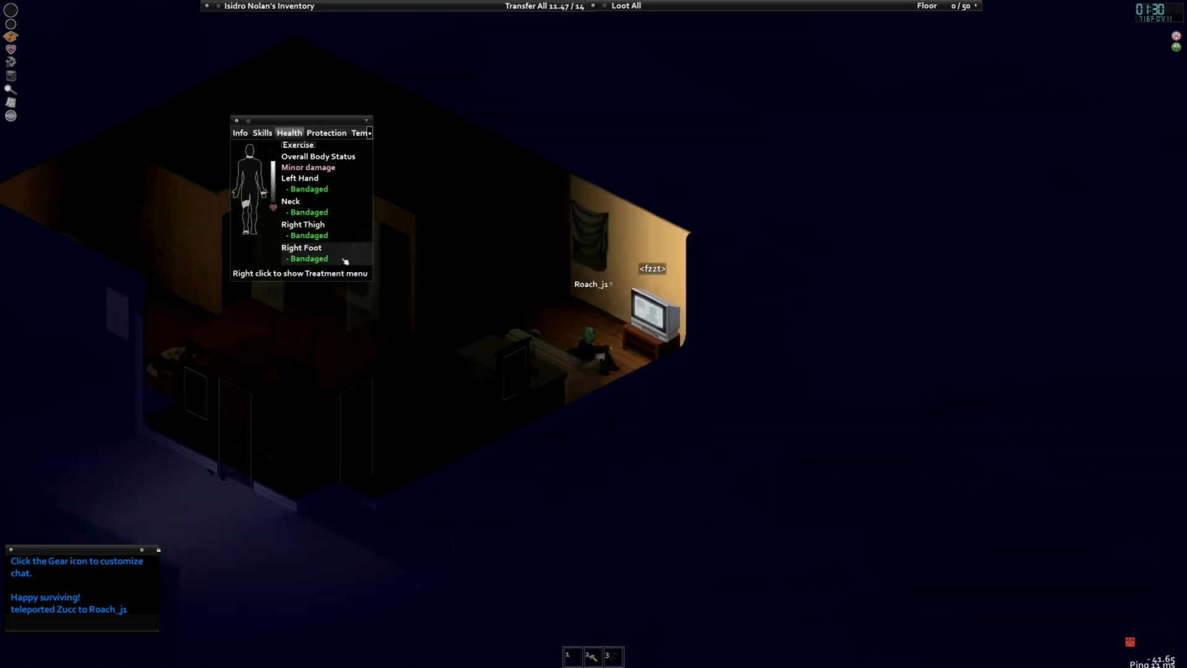
pyautogui.moveTo(562, 296)
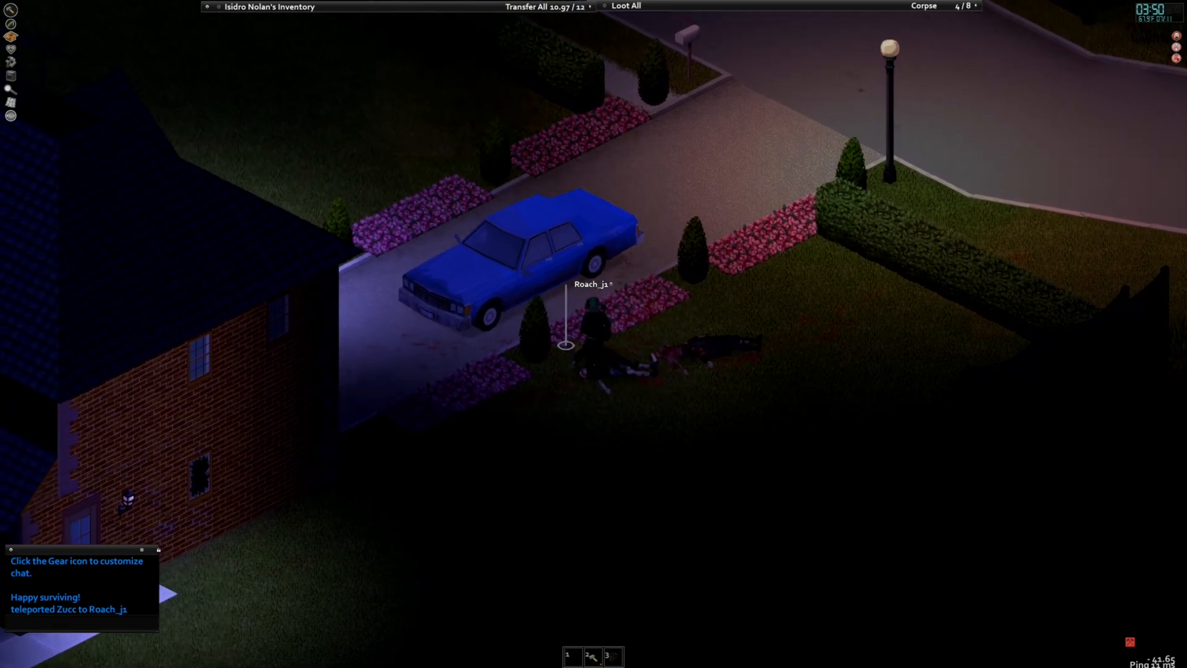
# Expand the inventory list showing the club hammer and Molotov cocktail
pyautogui.click(926, 6)
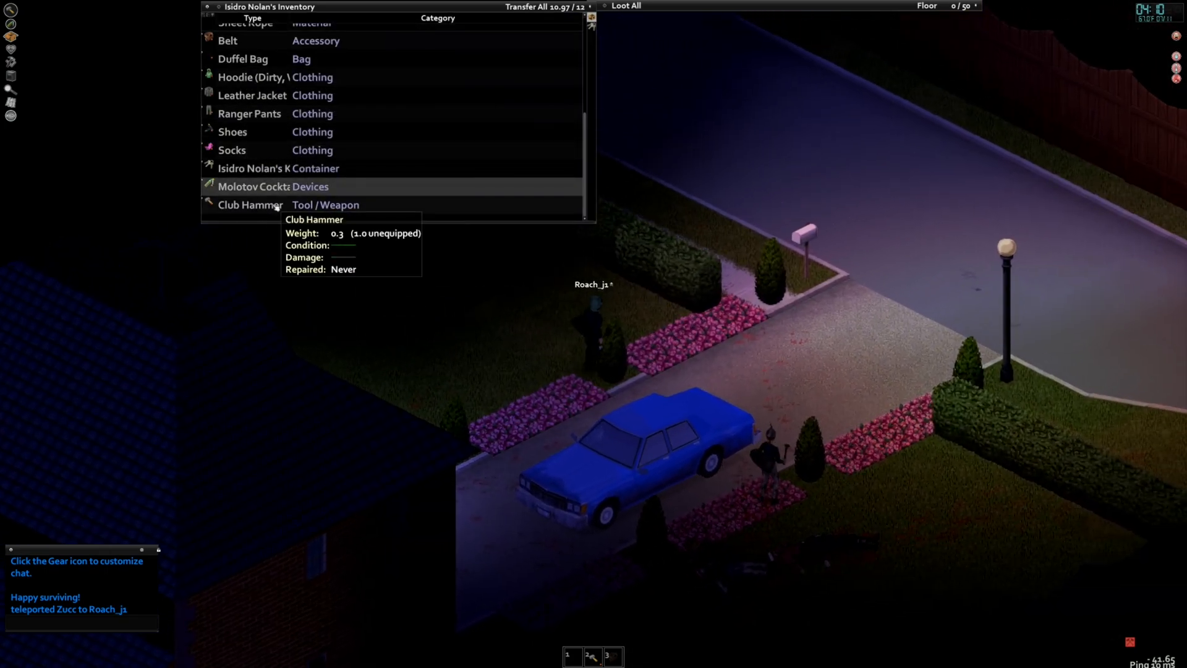
# Equip the club hammer as the primary weapon
pyautogui.rightClick(250, 204)
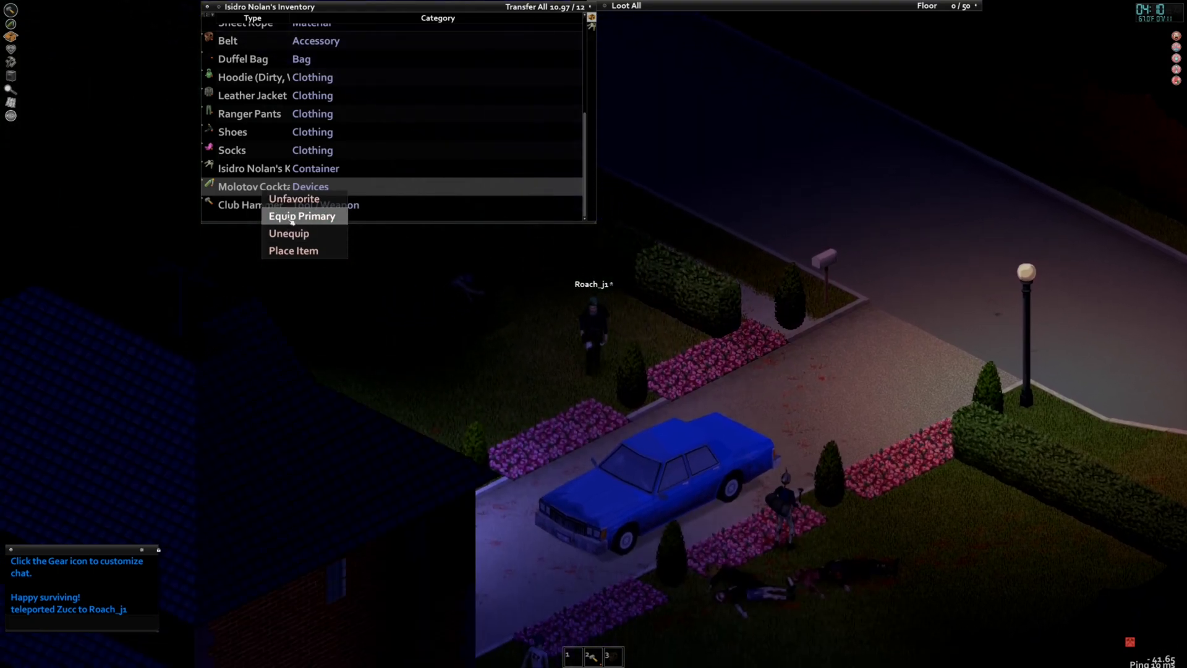
pyautogui.click(302, 215)
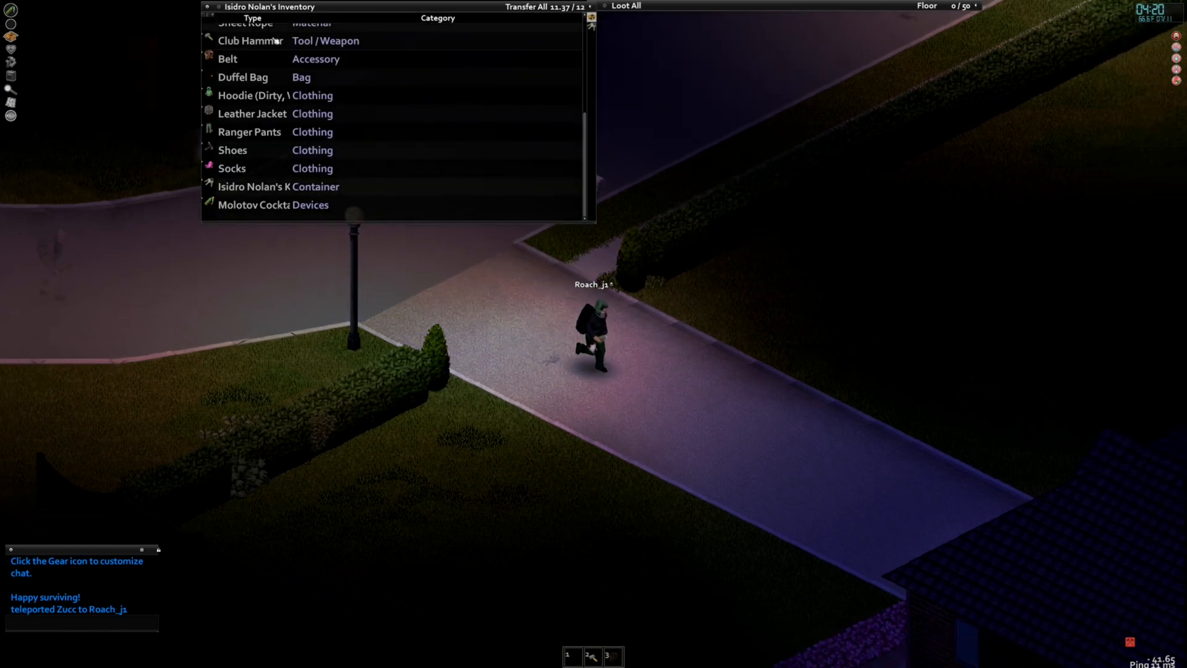
# Walk the survivor from the sidewalk into the dark yard toward the zombies
pyautogui.rightClick(249, 40)
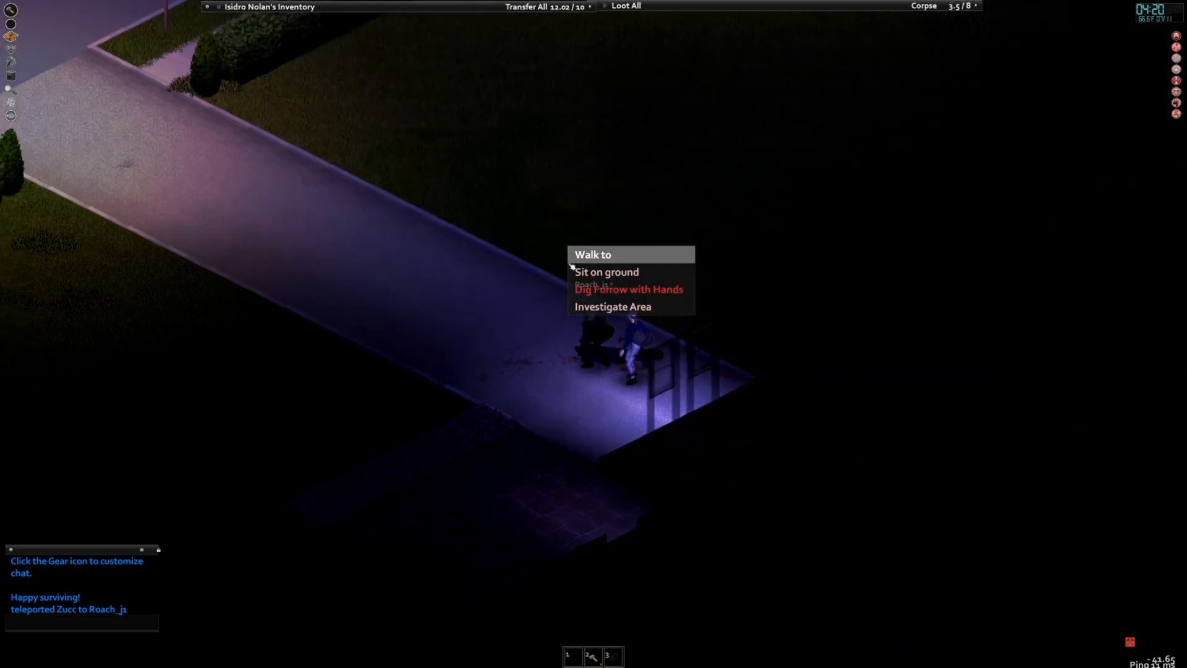
pyautogui.click(592, 255)
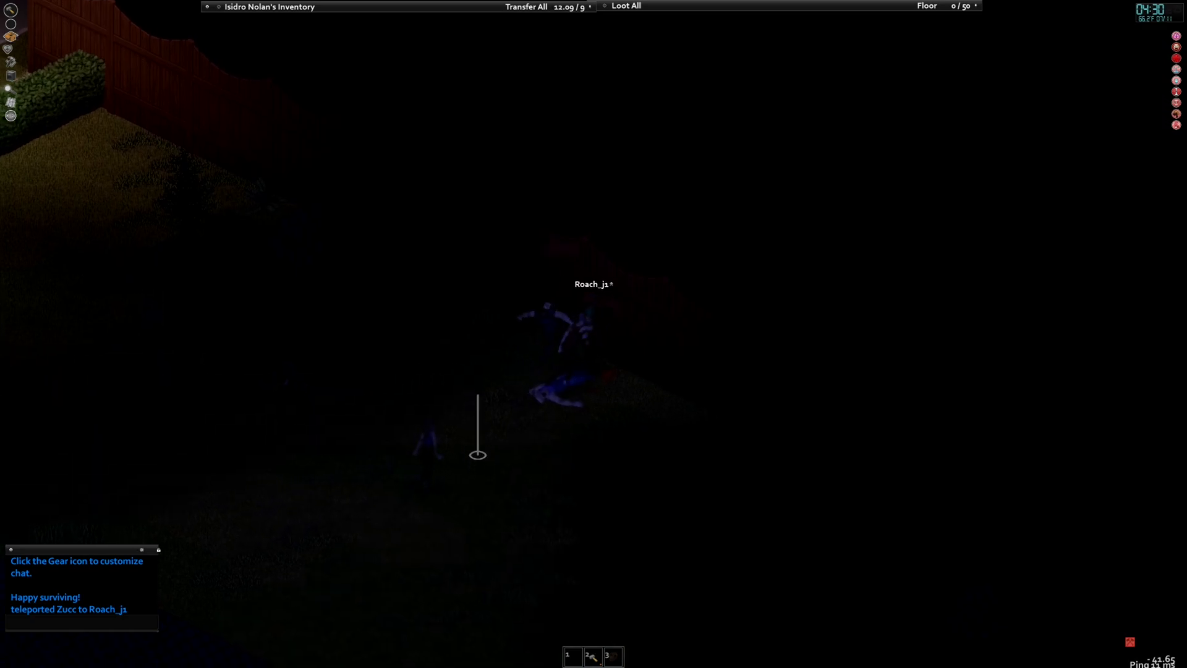
pyautogui.moveTo(383, 345)
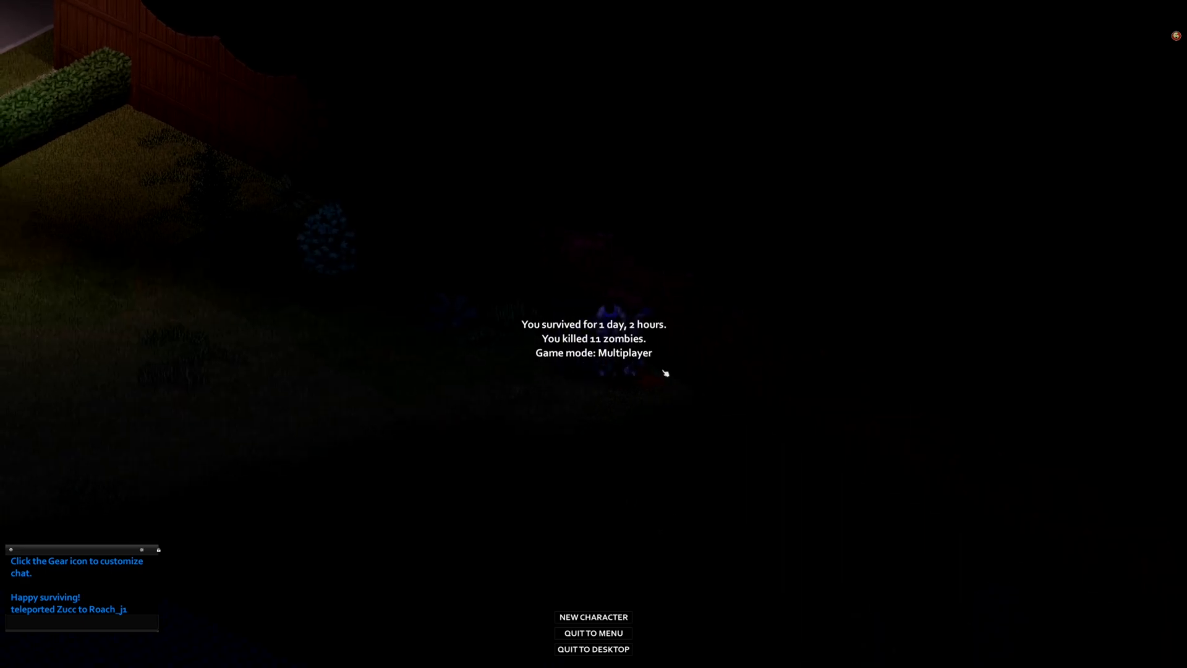
# Start a New Character spawning in Muldraugh, KY and continue past Occupation and Traits
pyautogui.click(592, 617)
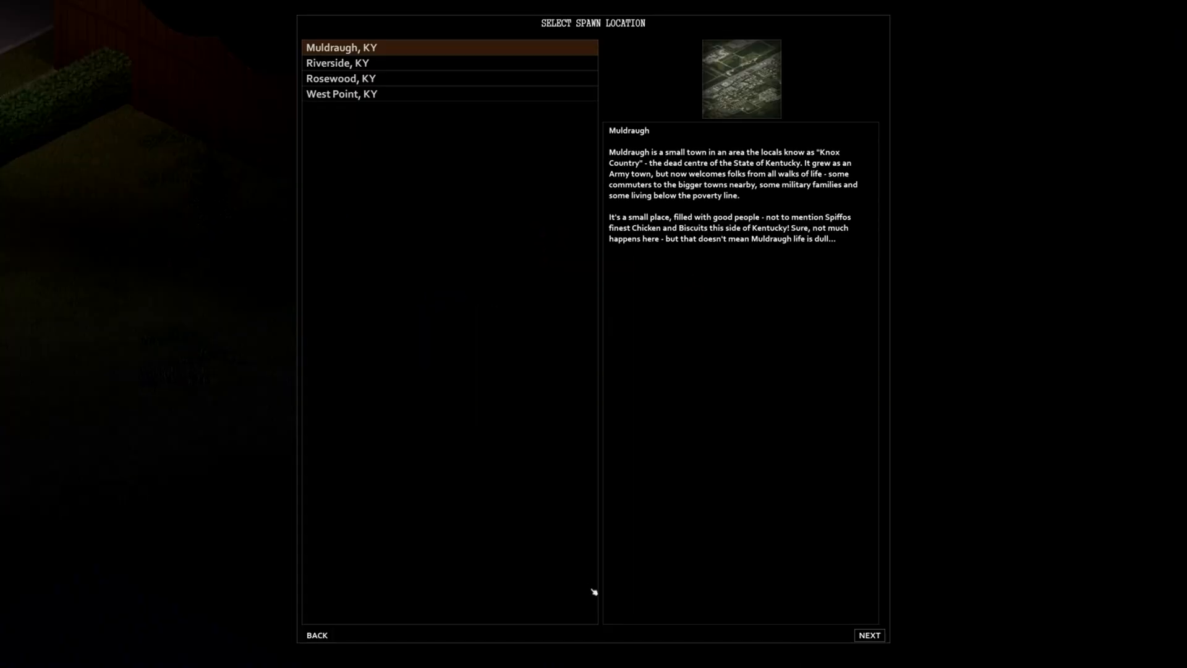
pyautogui.click(867, 634)
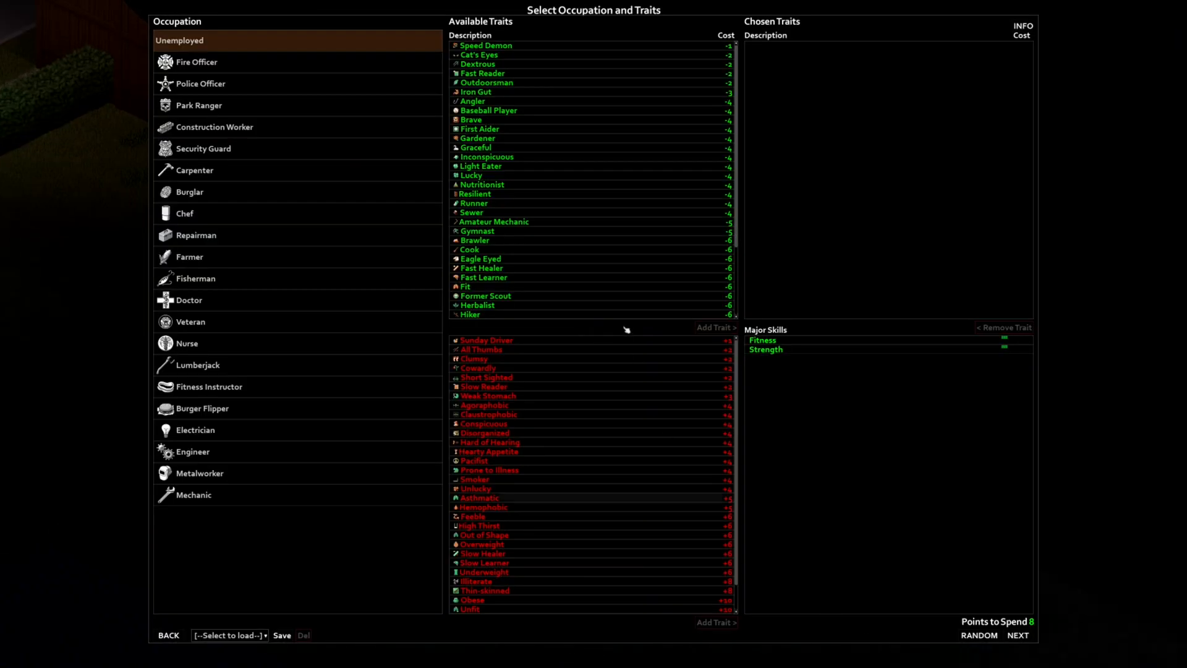
pyautogui.click(1016, 635)
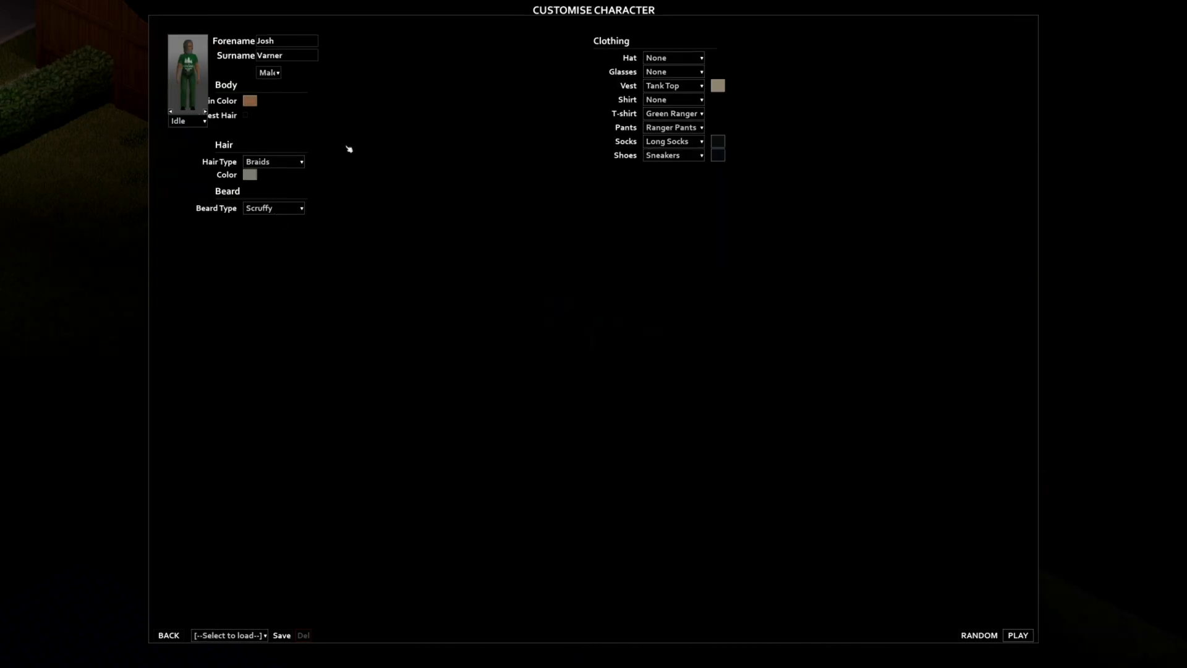
# Roll RANDOM three times to generate Casey Alvarado's name, body and outfit
pyautogui.click(979, 634)
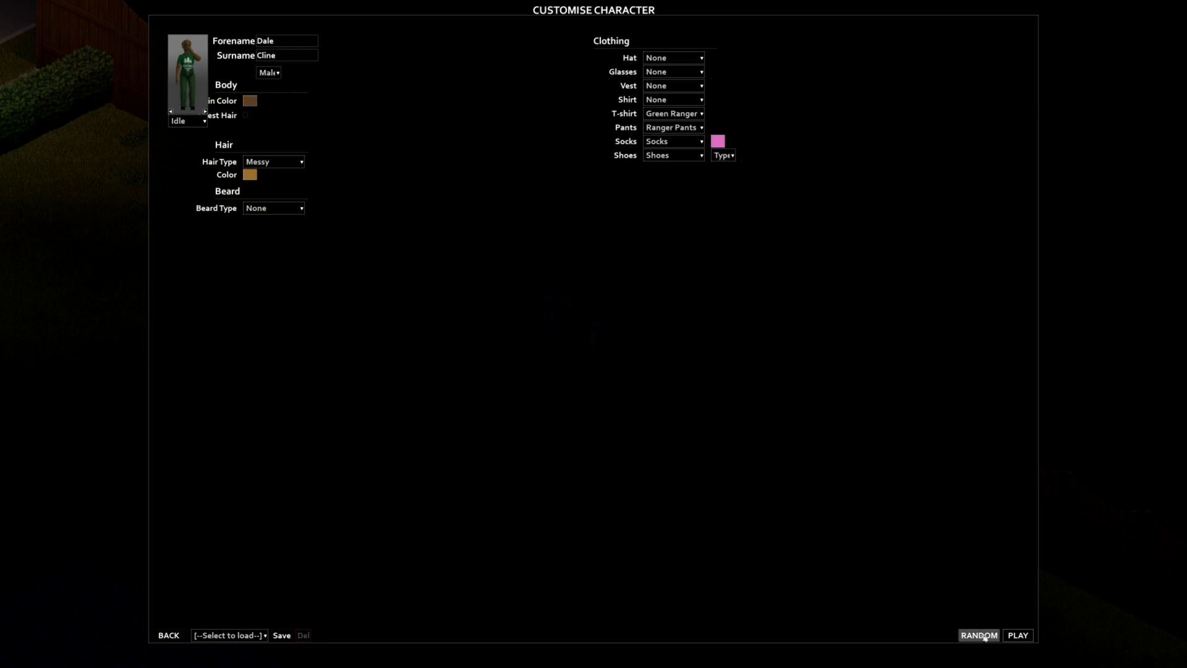
pyautogui.click(978, 636)
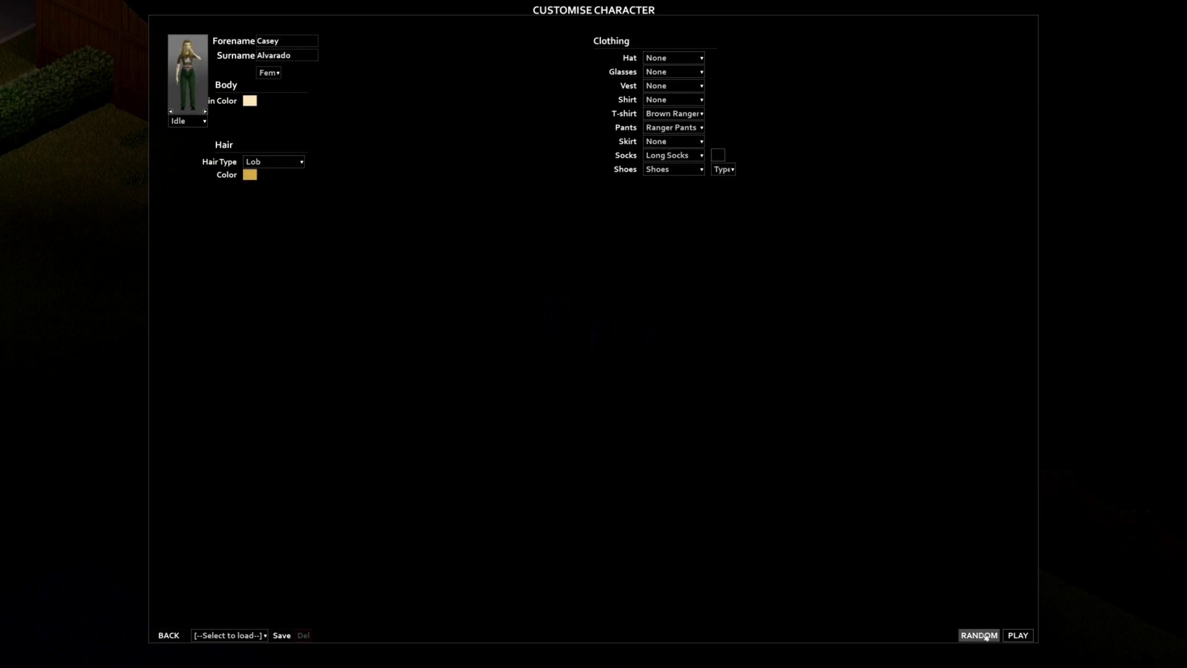
pyautogui.click(1018, 634)
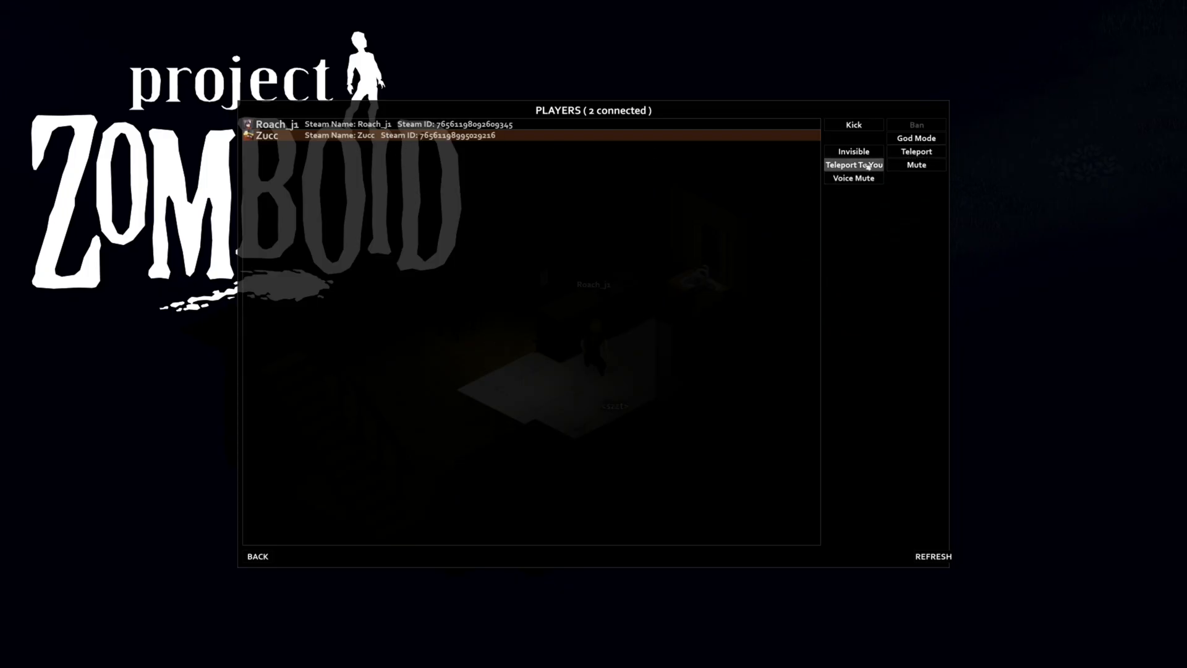
pyautogui.moveTo(639, 271)
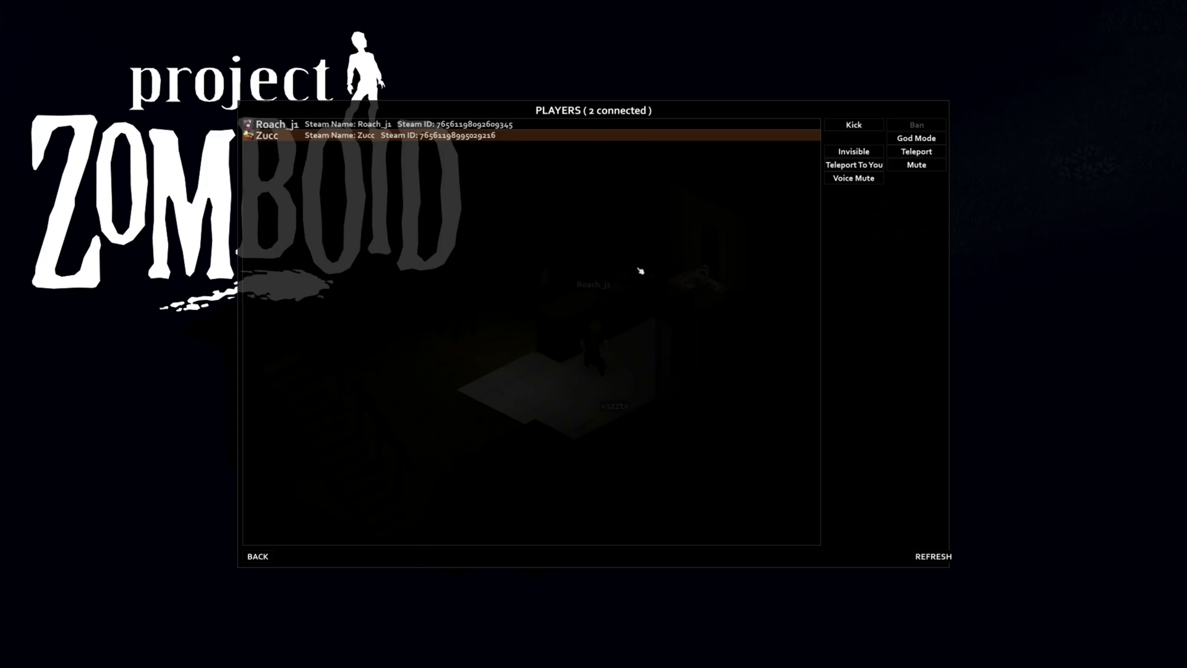
pyautogui.click(914, 151)
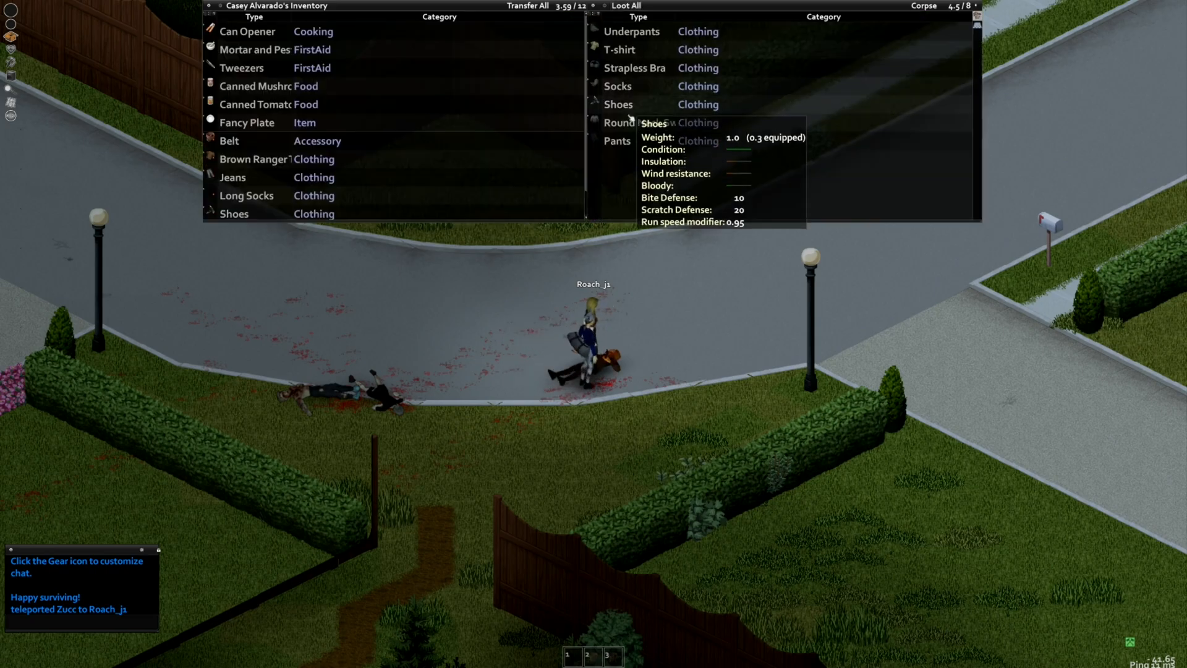
pyautogui.moveTo(644, 122)
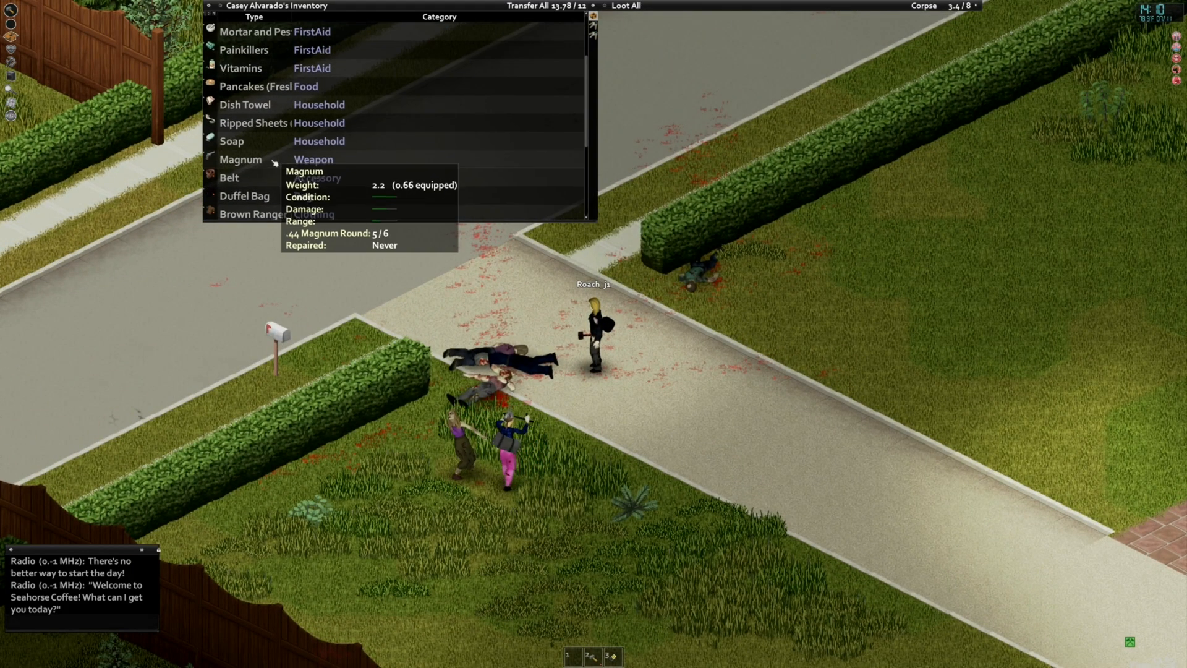
# Show the Magnum's inventory actions: holster, equip or reload
pyautogui.rightClick(241, 159)
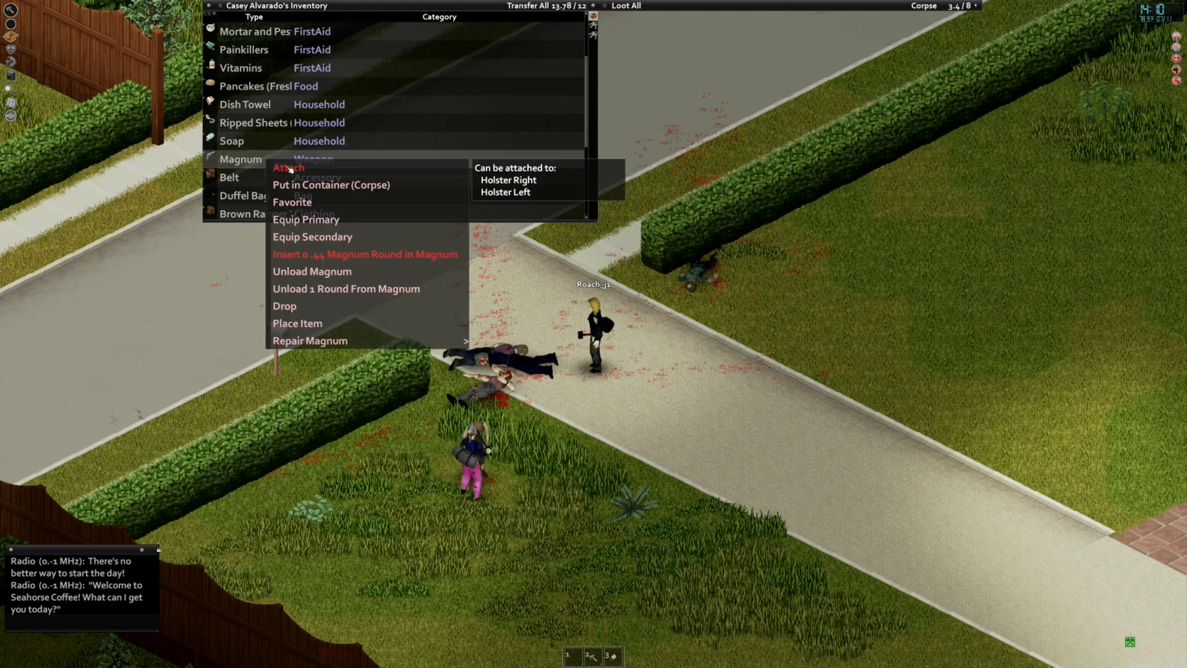